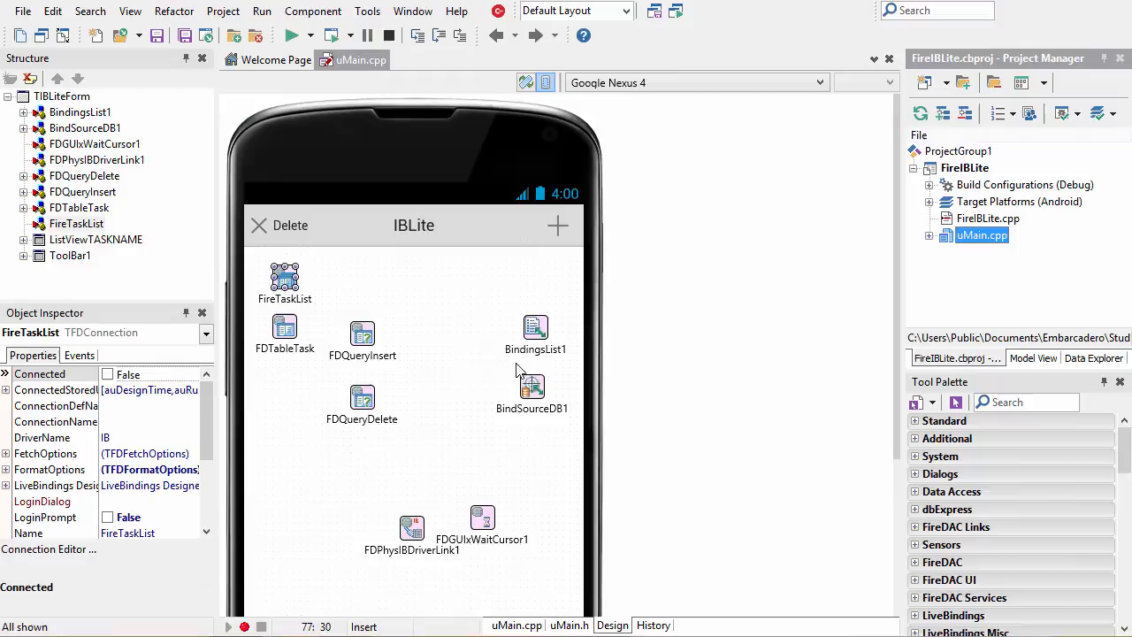
{"action": "mouse_move", "coordinate": [326, 313]}
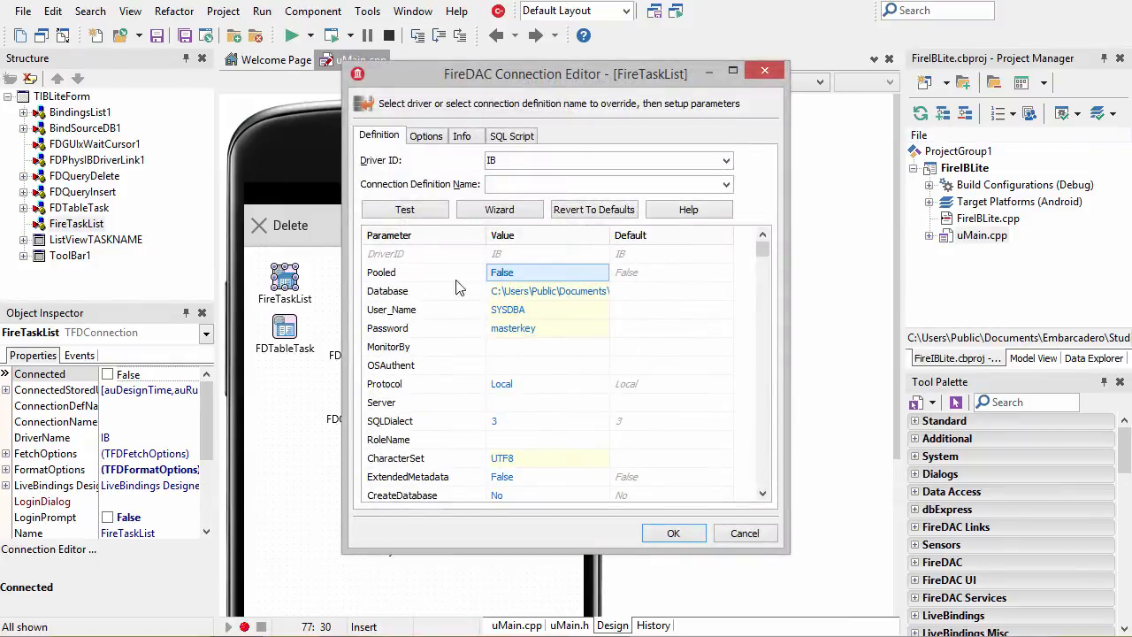
Inspect the FDTableTask component's settings in the Object Inspector
{"action": "left_click", "coordinate": [605, 160]}
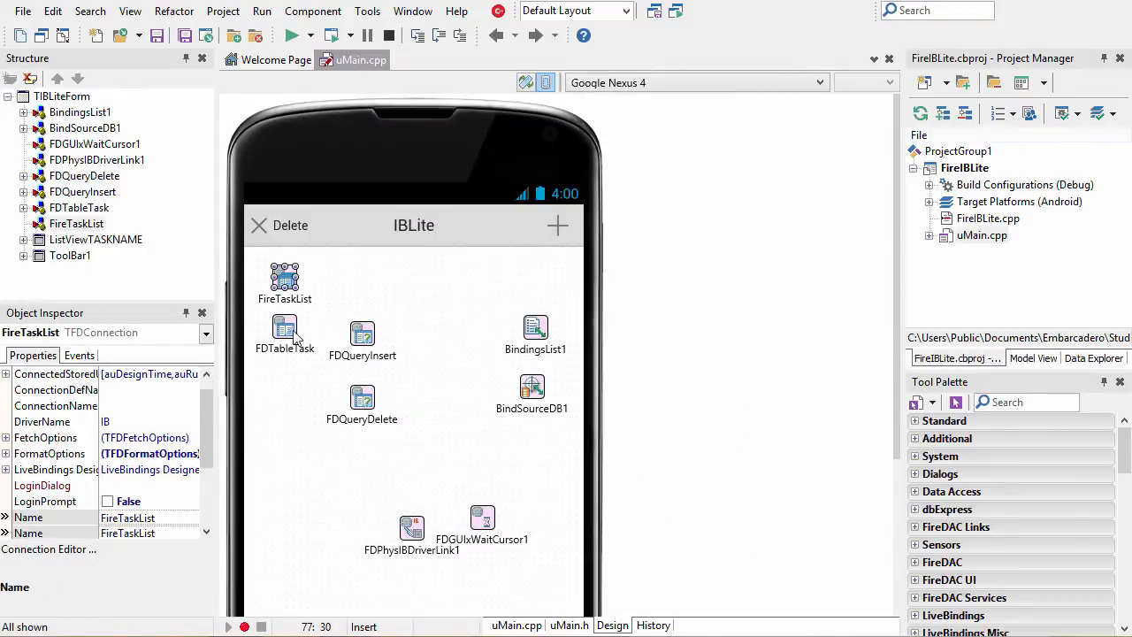
{"action": "left_click", "coordinate": [285, 327]}
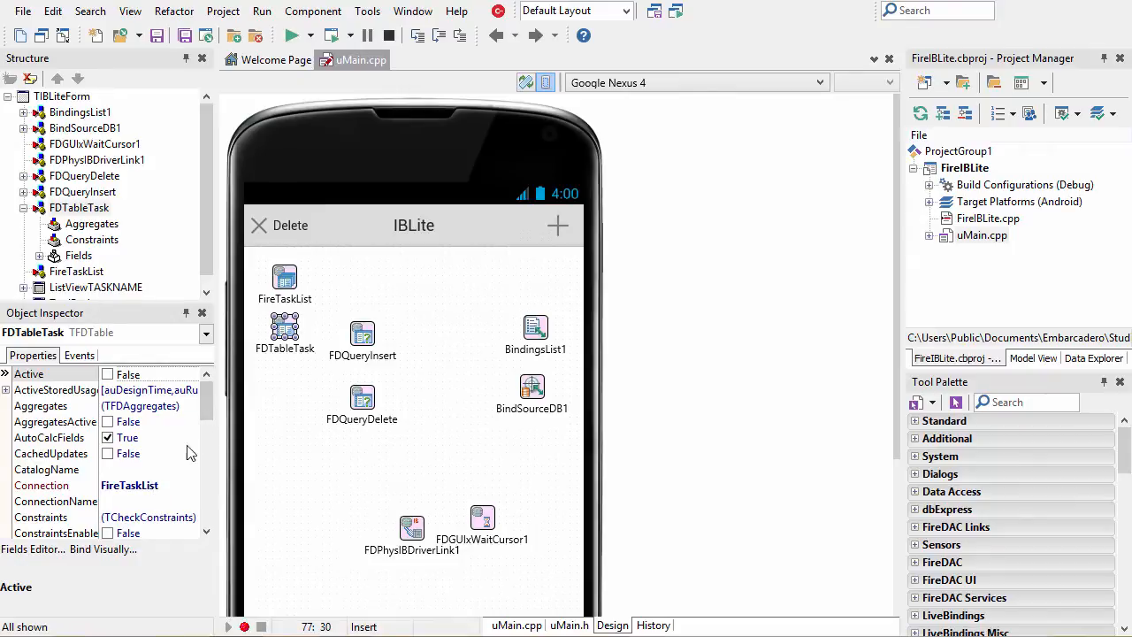
{"action": "scroll", "scroll_direction": "down", "scroll_amount": 3}
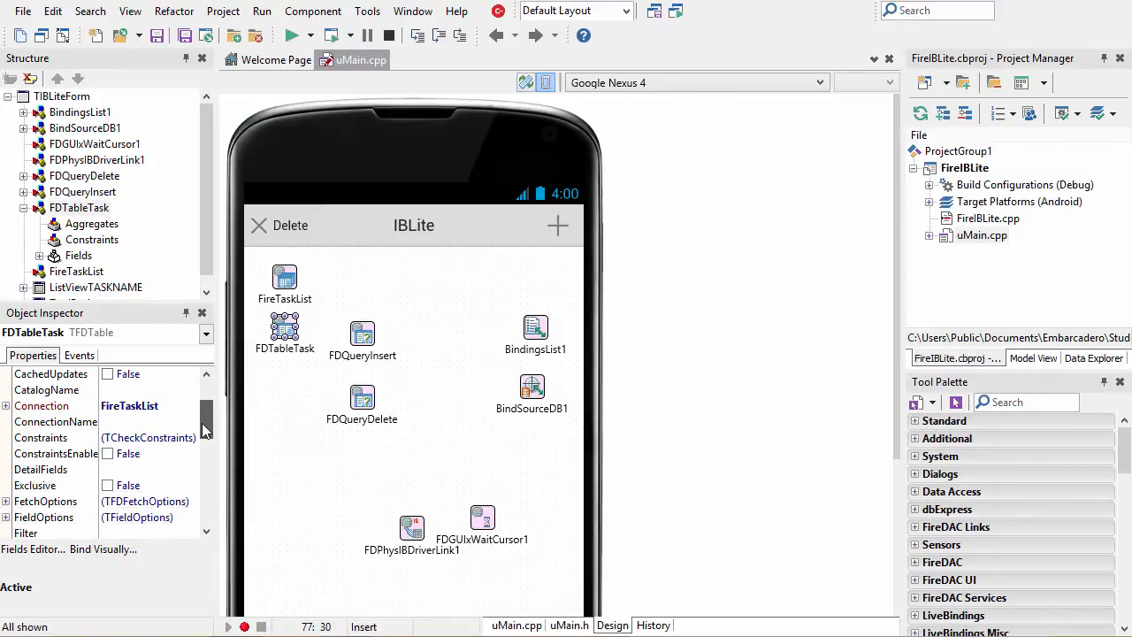
{"action": "scroll", "scroll_direction": "down", "scroll_amount": 3}
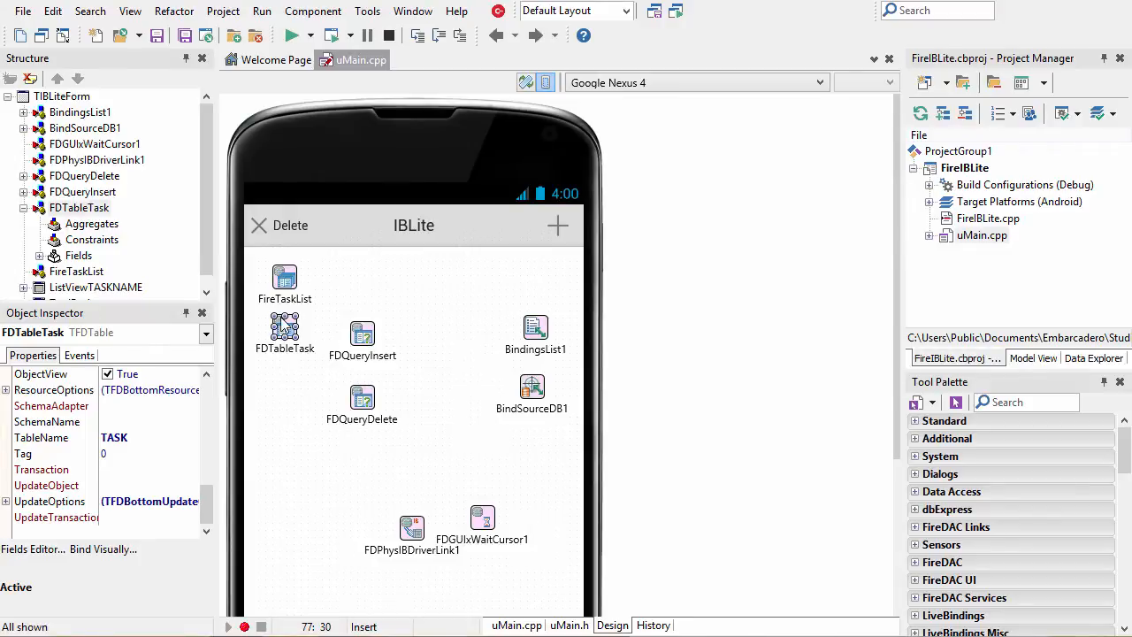
{"action": "mouse_move", "coordinate": [272, 334]}
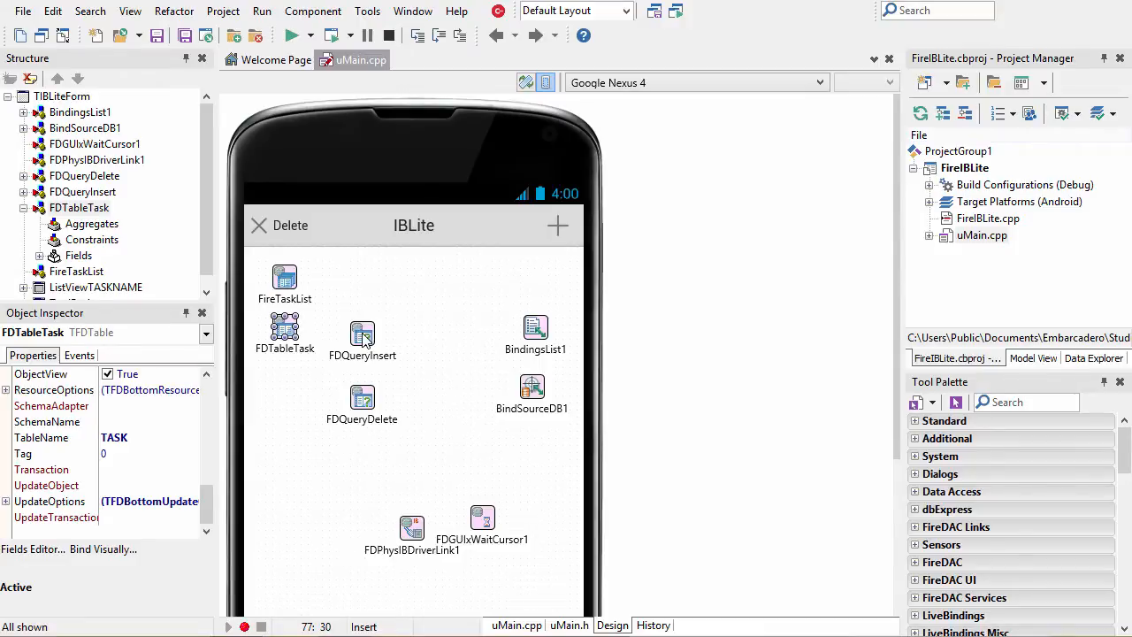
Review the FDQueryInsert SQL, keep it, and return to the form designer
{"action": "double_click", "coordinate": [361, 327]}
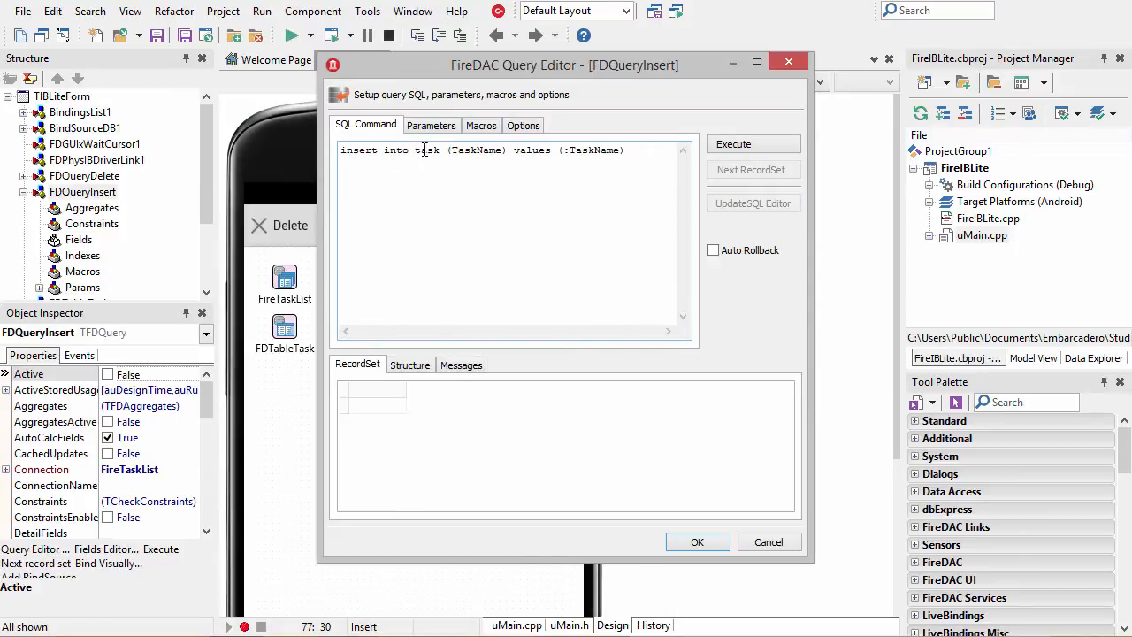
{"action": "mouse_move", "coordinate": [477, 148]}
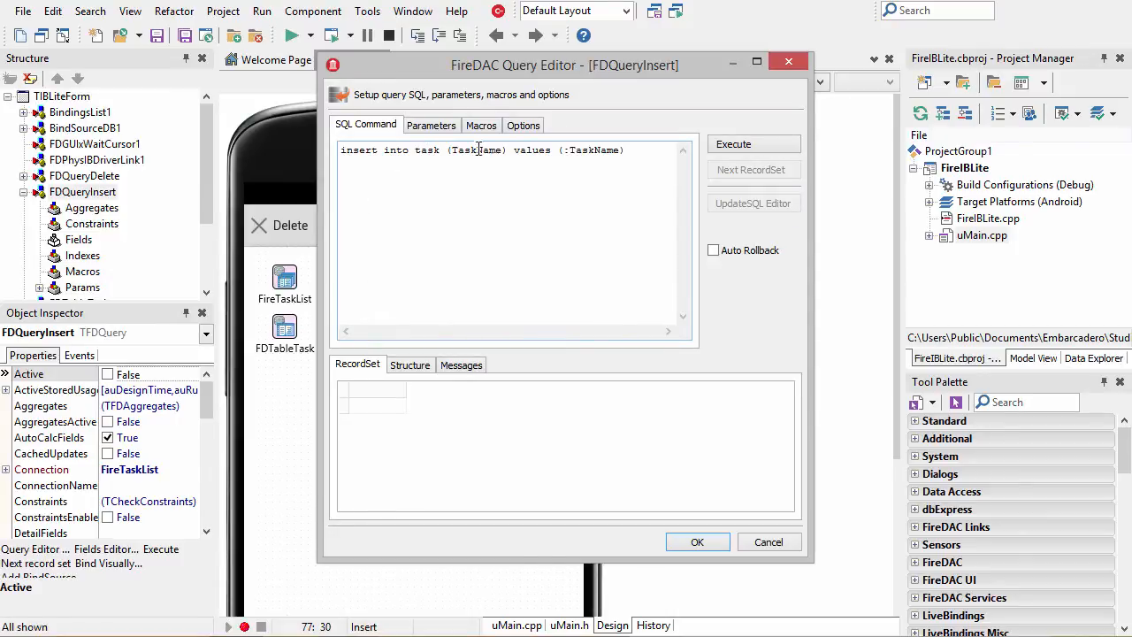
{"action": "mouse_move", "coordinate": [545, 149]}
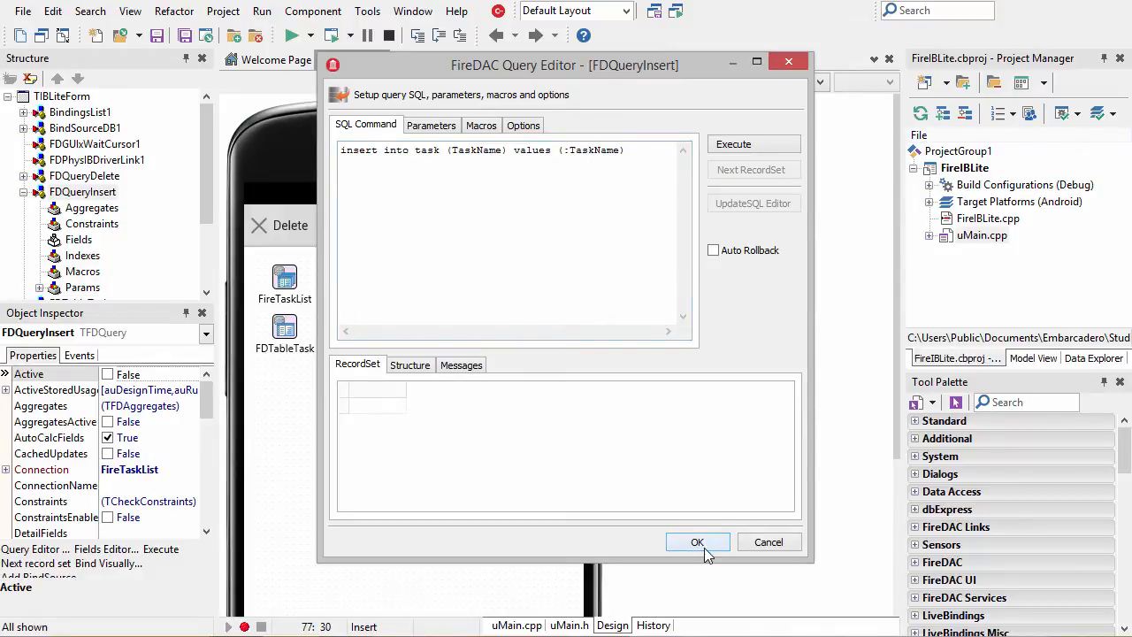
{"action": "left_click", "coordinate": [697, 542]}
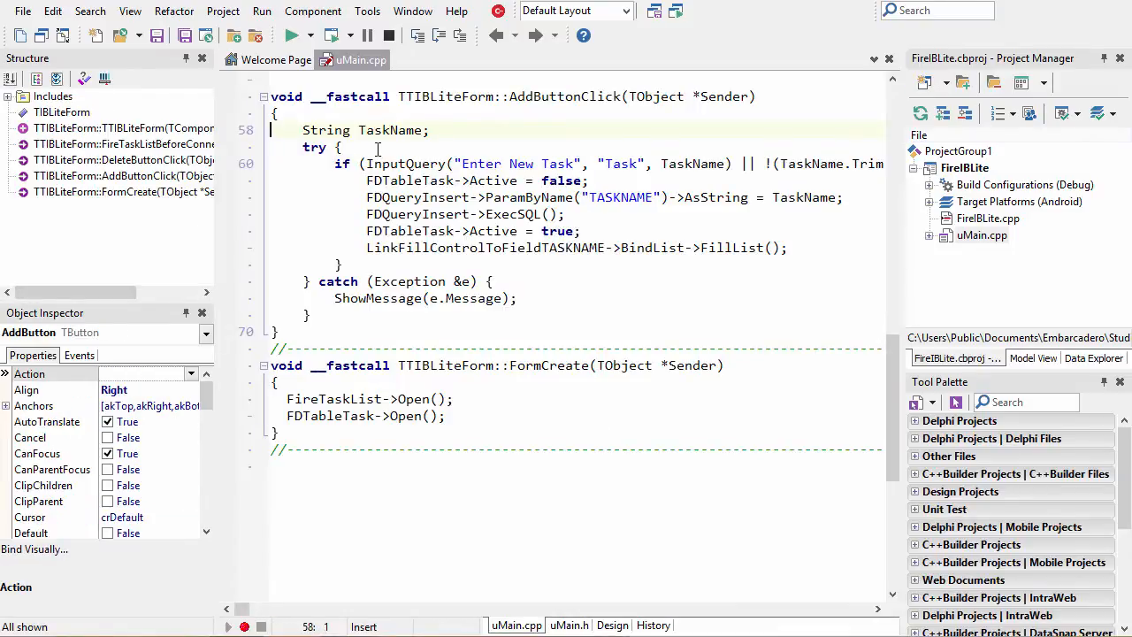
{"action": "mouse_move", "coordinate": [651, 175]}
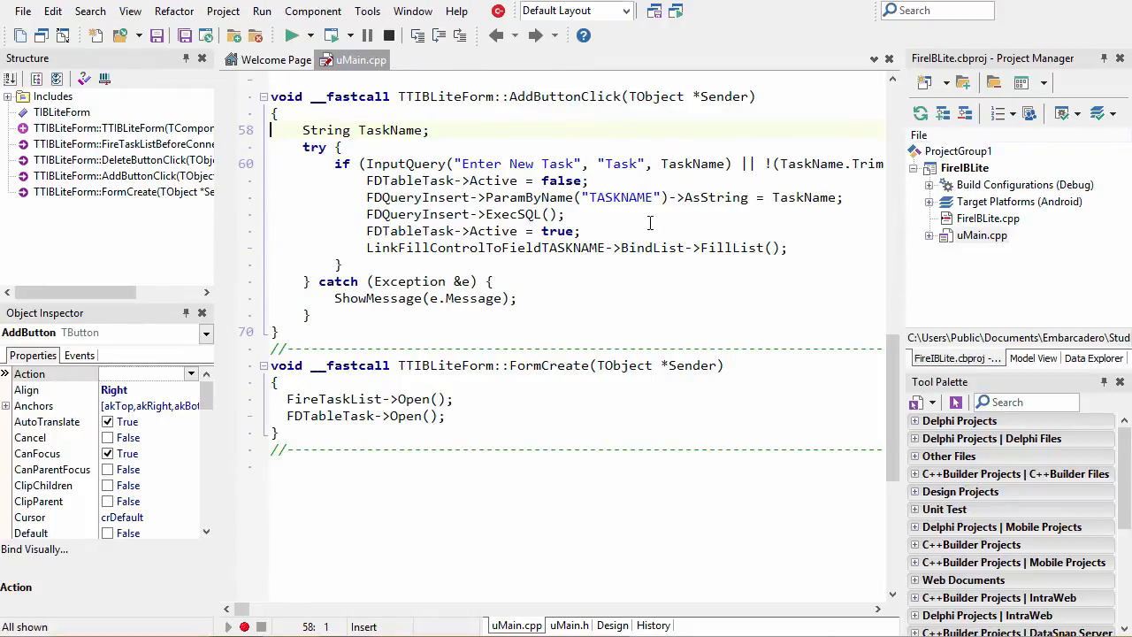
{"action": "mouse_move", "coordinate": [707, 224]}
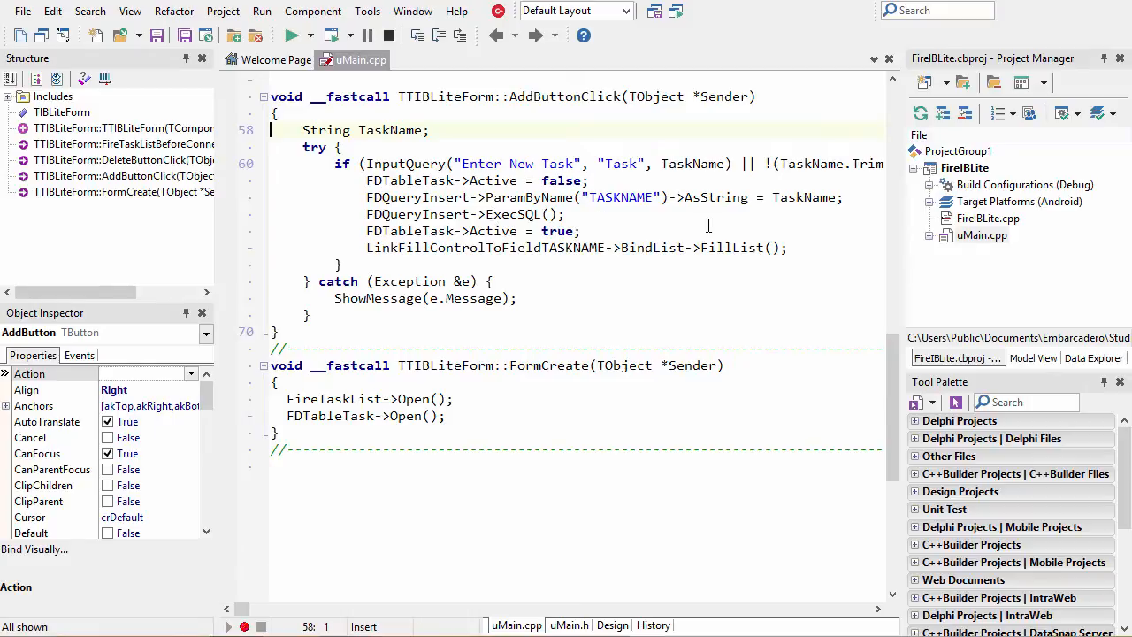
{"action": "mouse_move", "coordinate": [673, 257]}
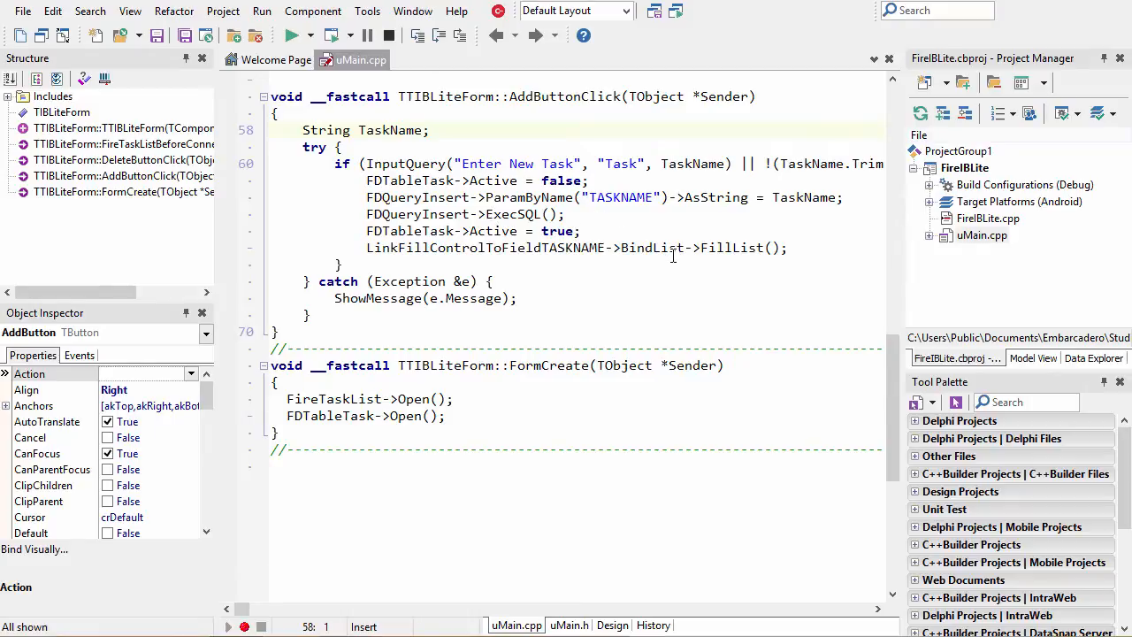
{"action": "left_click", "coordinate": [612, 626]}
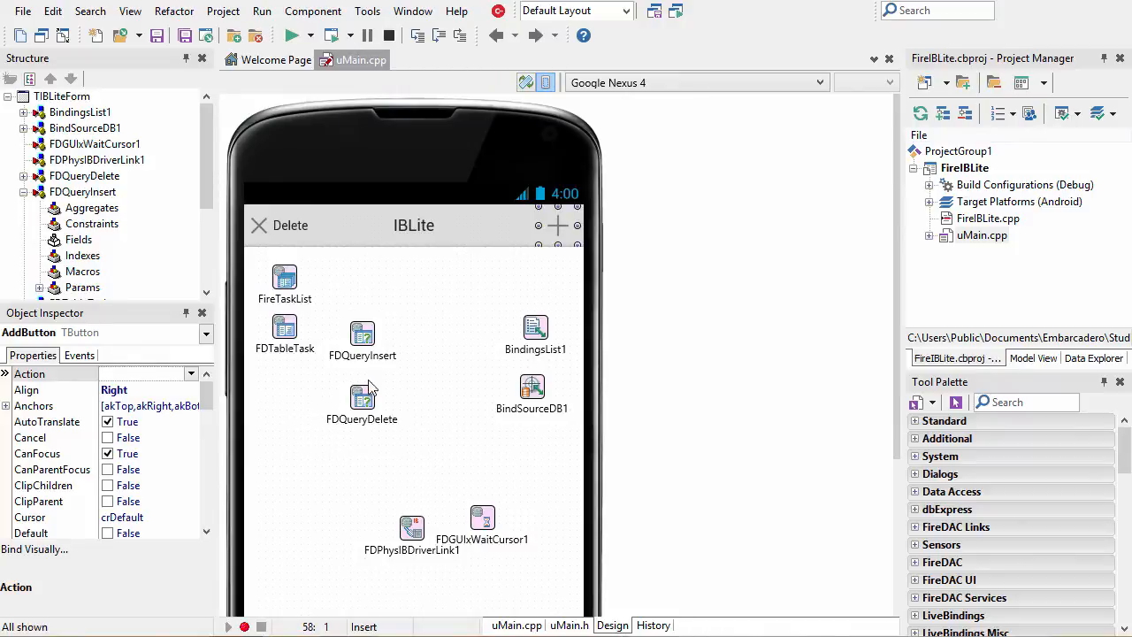
{"action": "mouse_move", "coordinate": [286, 280]}
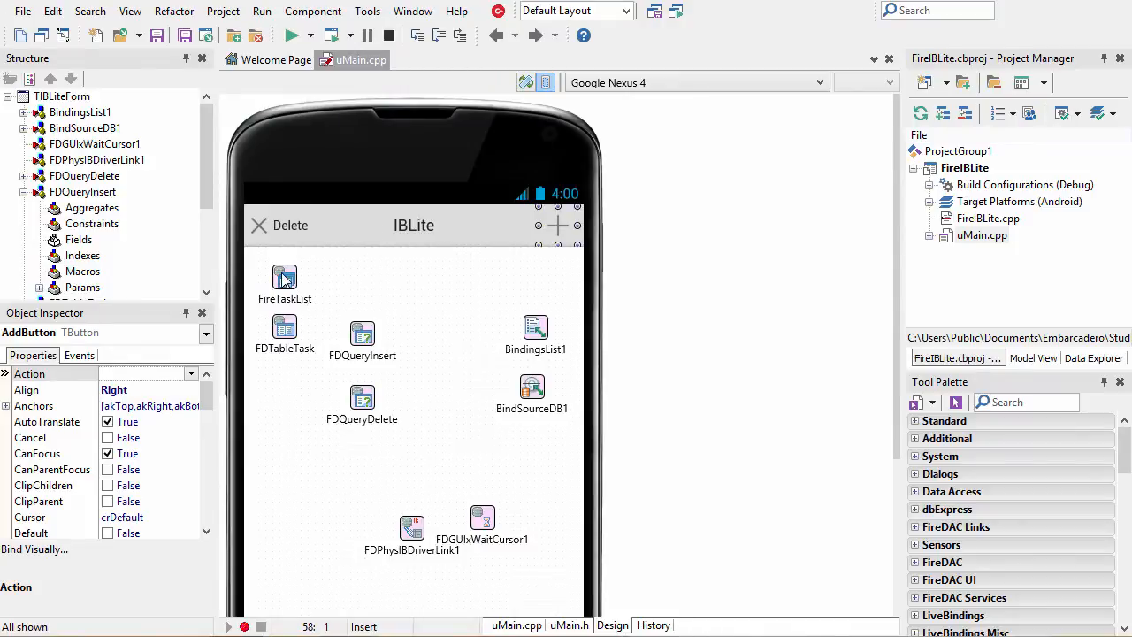
Select the FireTaskList connection and reach its BeforeConnect handler setting the TASKS.GDB documents path
{"action": "left_click", "coordinate": [284, 276]}
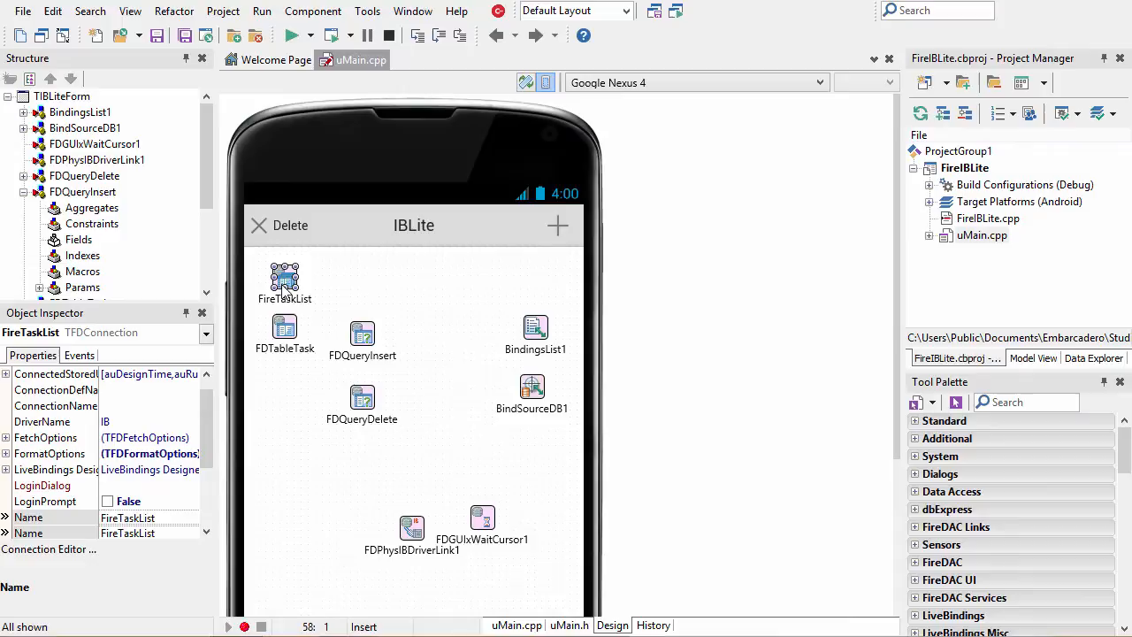
{"action": "left_click", "coordinate": [78, 354]}
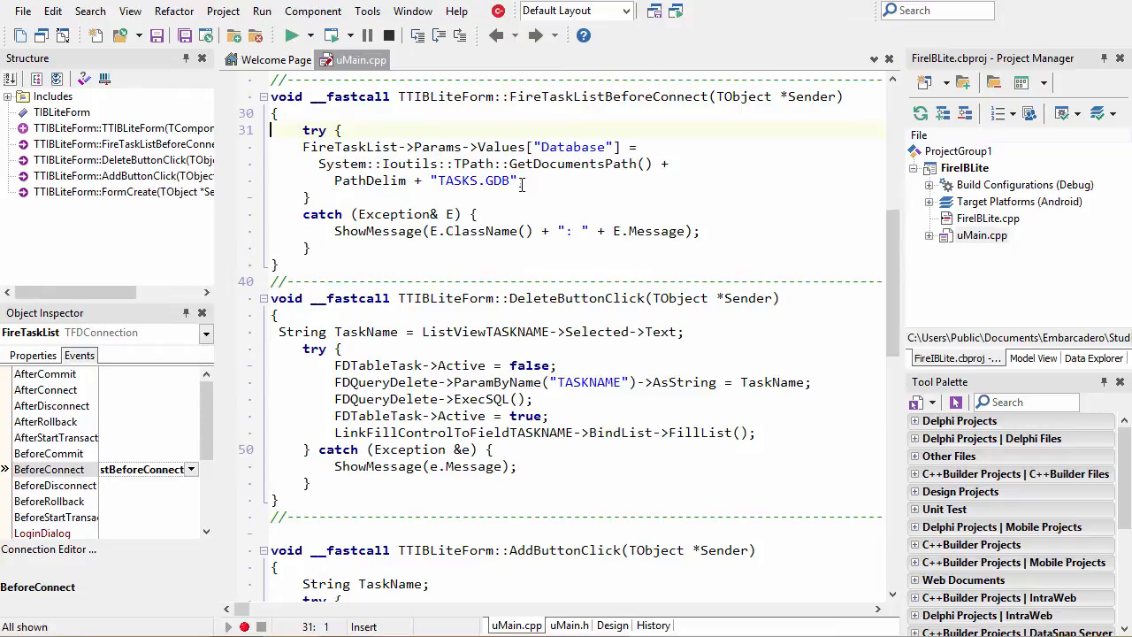
Show the project's deployment file list via Project > Deployment
{"action": "left_click", "coordinate": [223, 10]}
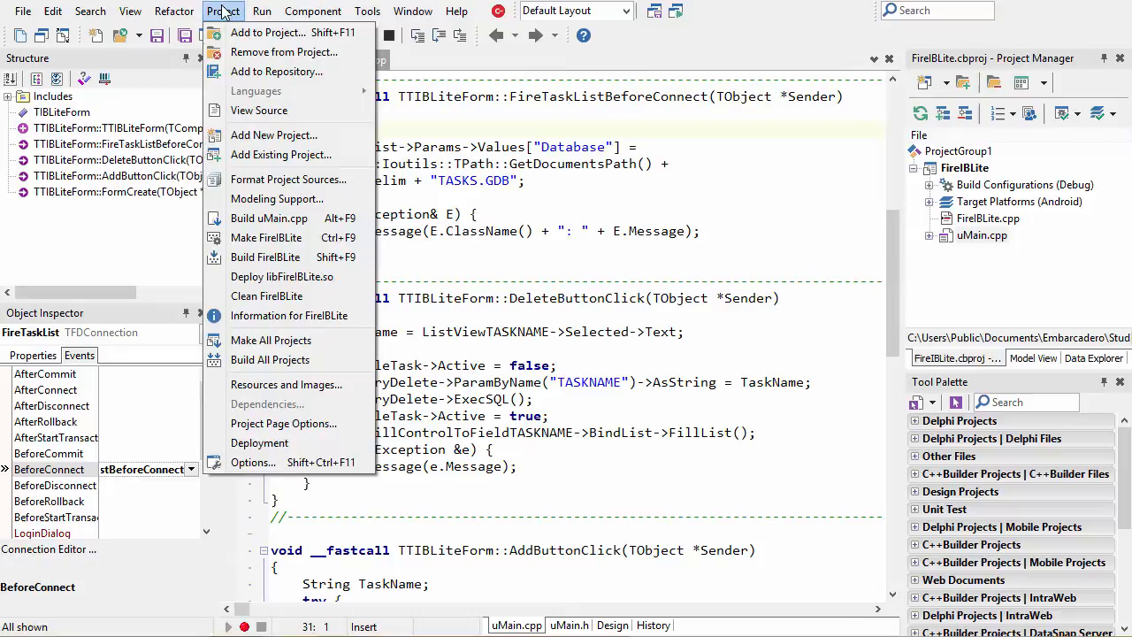
{"action": "left_click", "coordinate": [258, 442]}
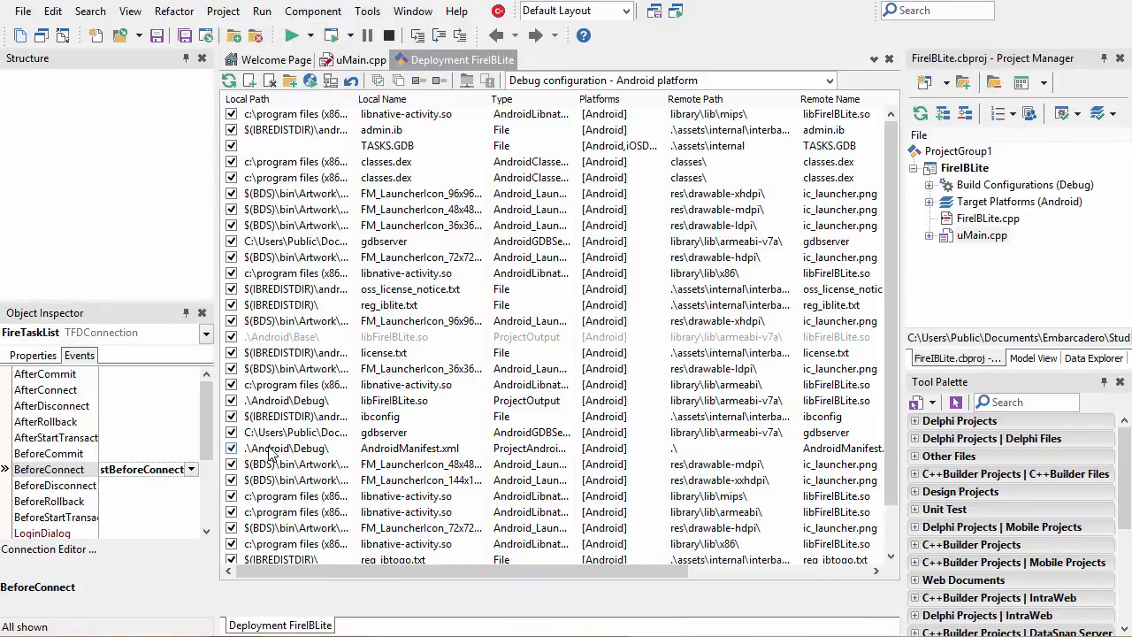
{"action": "left_click", "coordinate": [230, 145]}
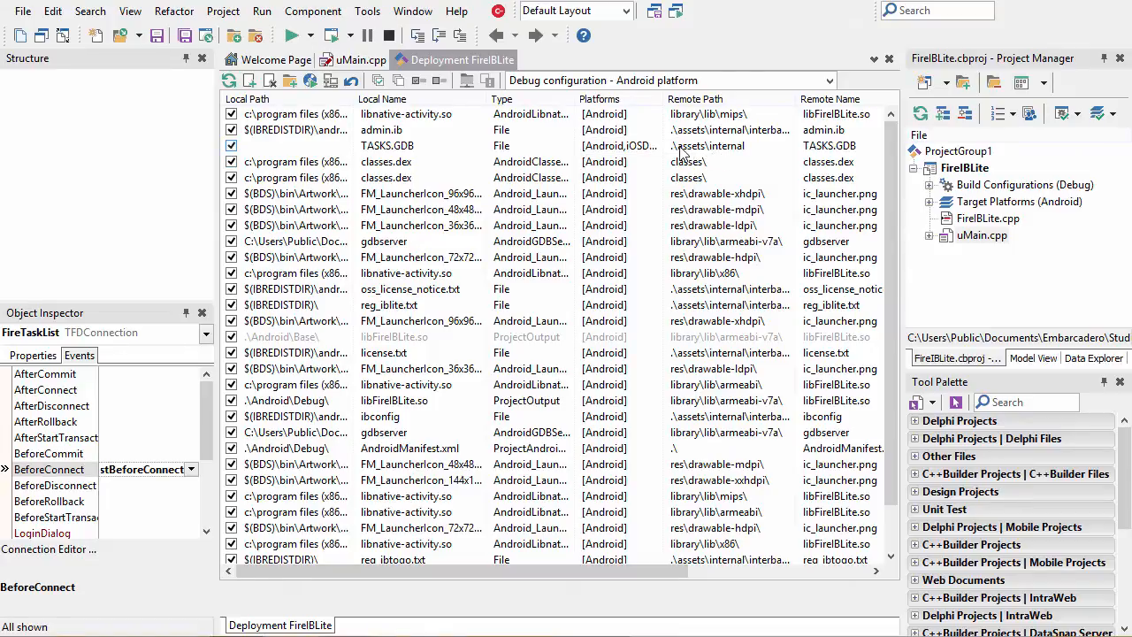
Switch the deployment list to 'All configurations - iOS Device platform'
{"action": "left_click", "coordinate": [828, 82]}
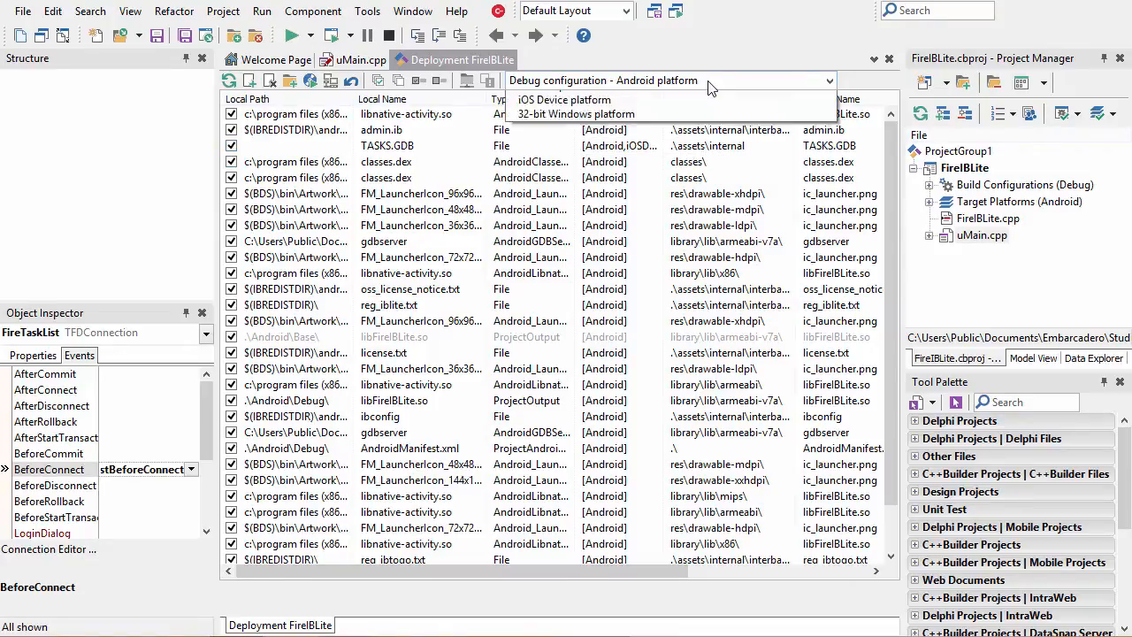
{"action": "left_click", "coordinate": [565, 99]}
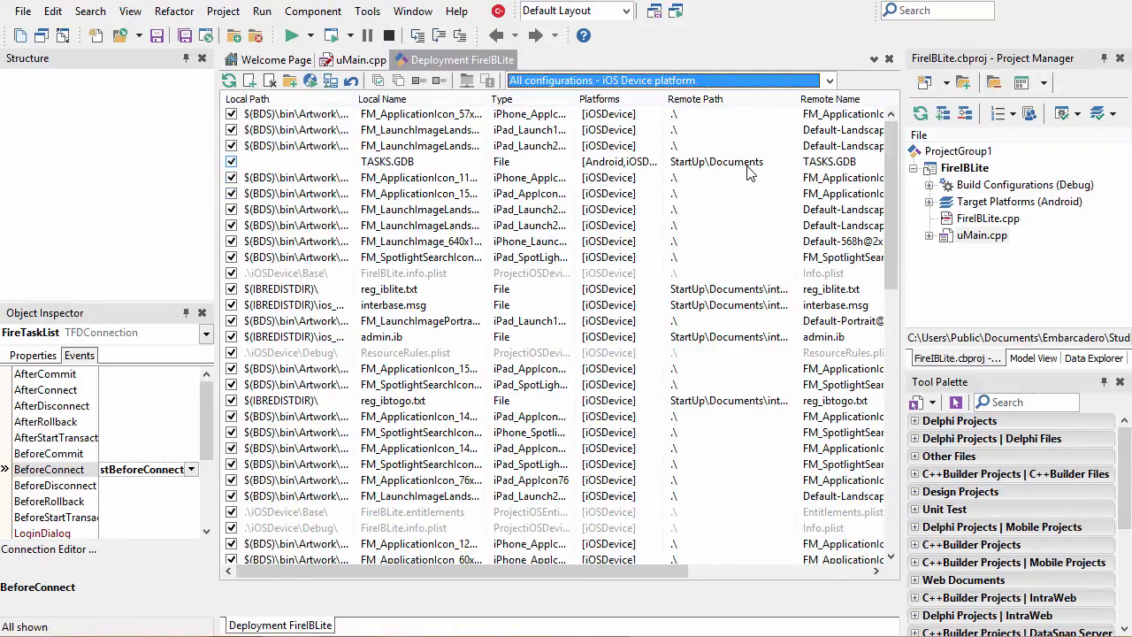
{"action": "mouse_move", "coordinate": [252, 82]}
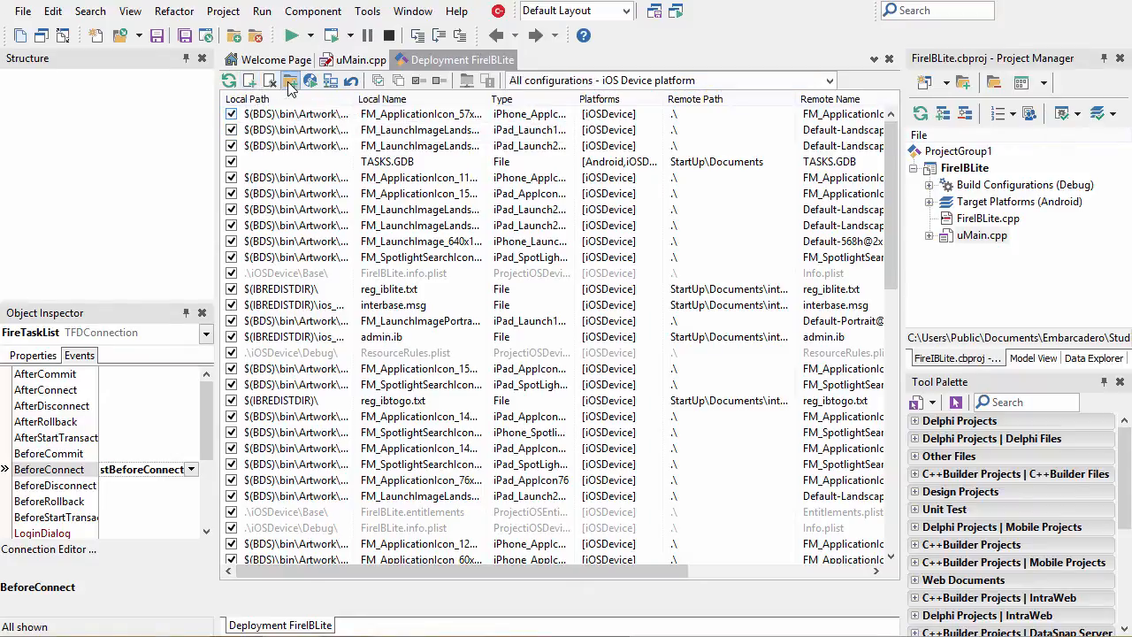
Mark InterBase ToGo featured files for iOSDevice and Android and confirm with OK
{"action": "left_click", "coordinate": [290, 81]}
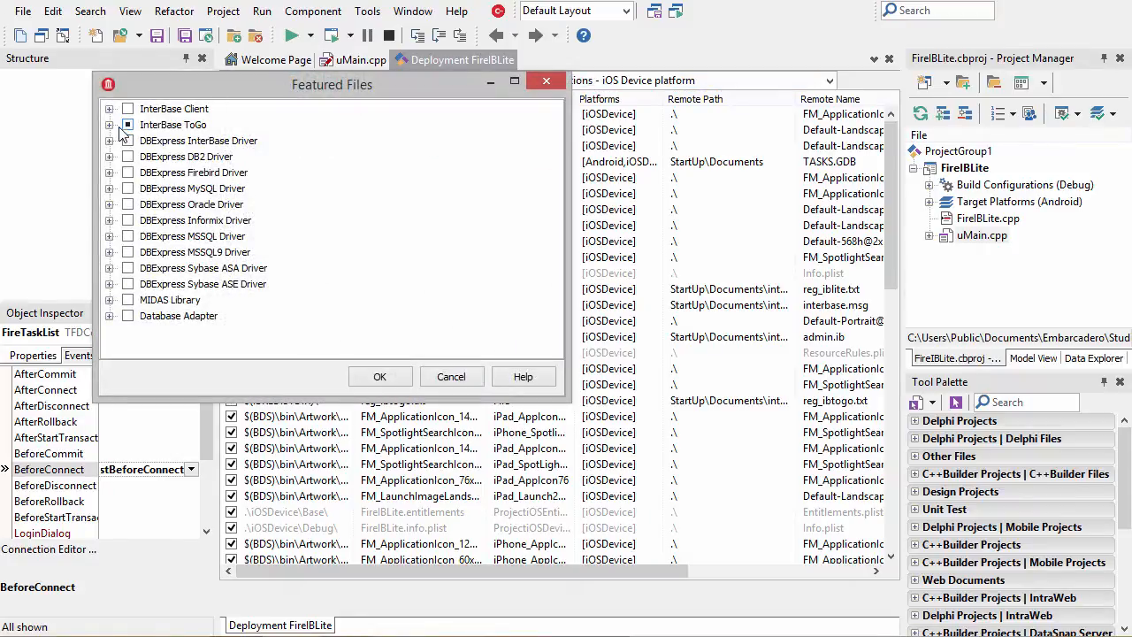
{"action": "left_click", "coordinate": [109, 124]}
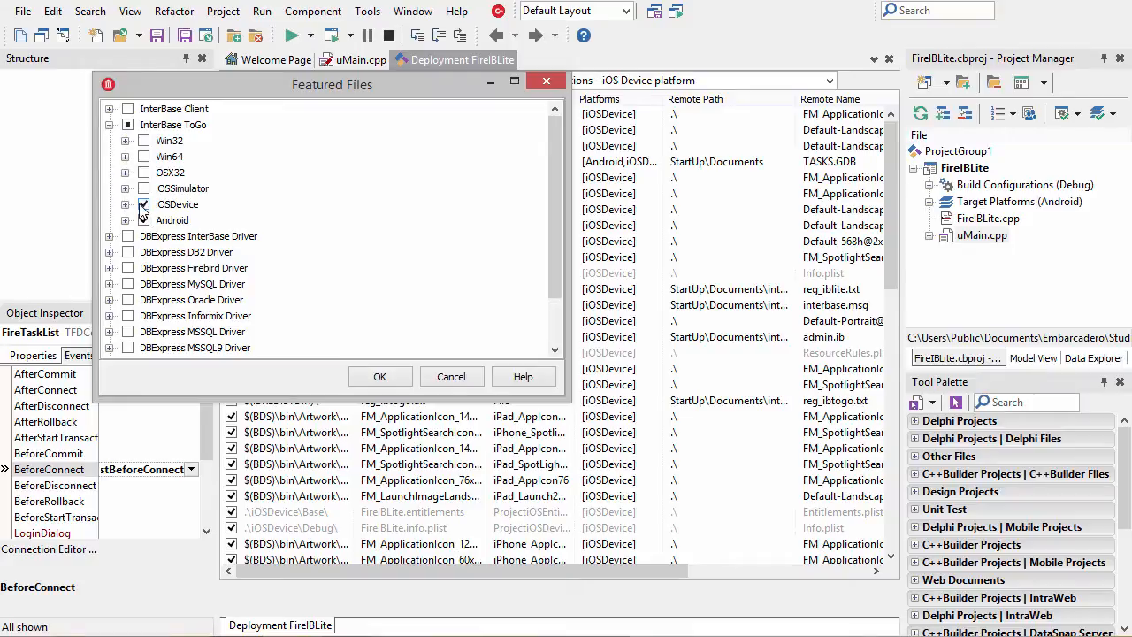
{"action": "left_click", "coordinate": [143, 219]}
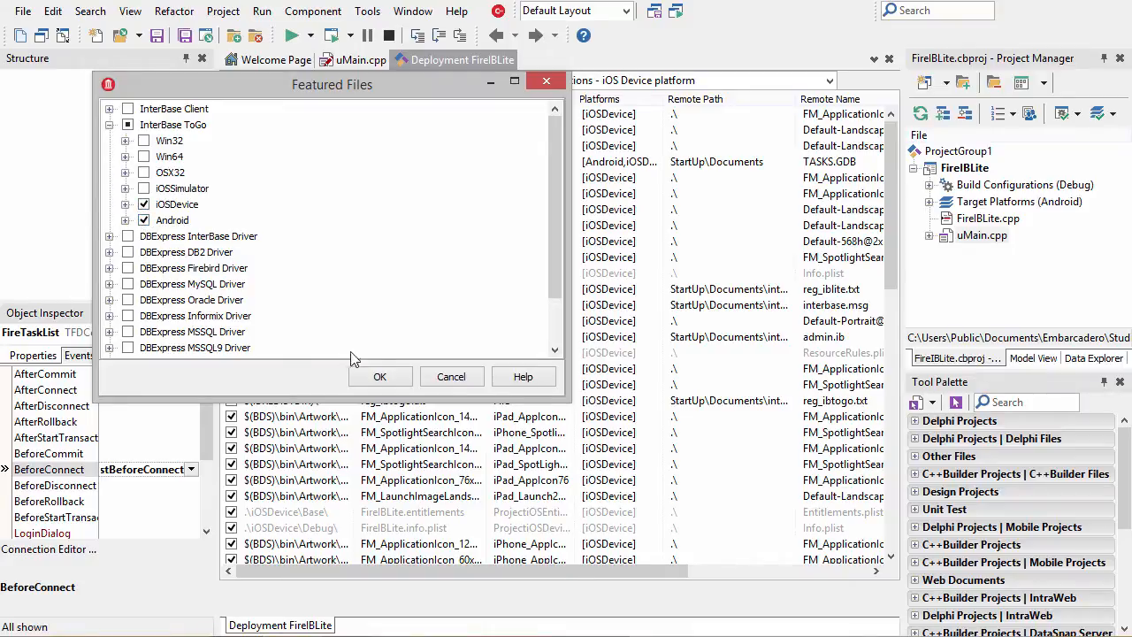
{"action": "mouse_move", "coordinate": [378, 375]}
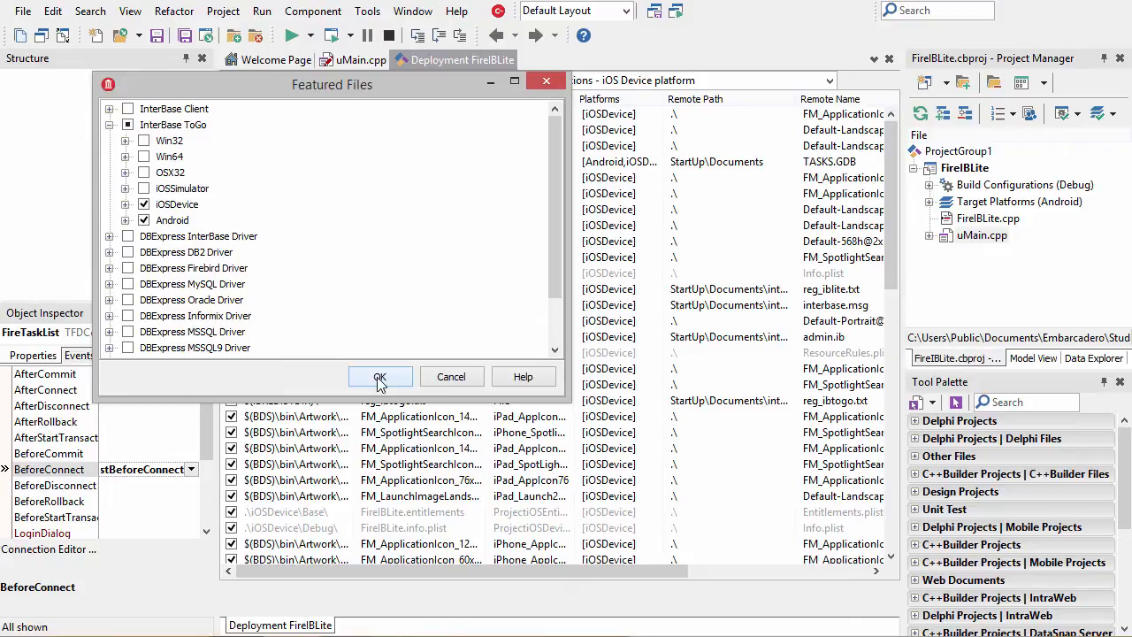
{"action": "left_click", "coordinate": [379, 375]}
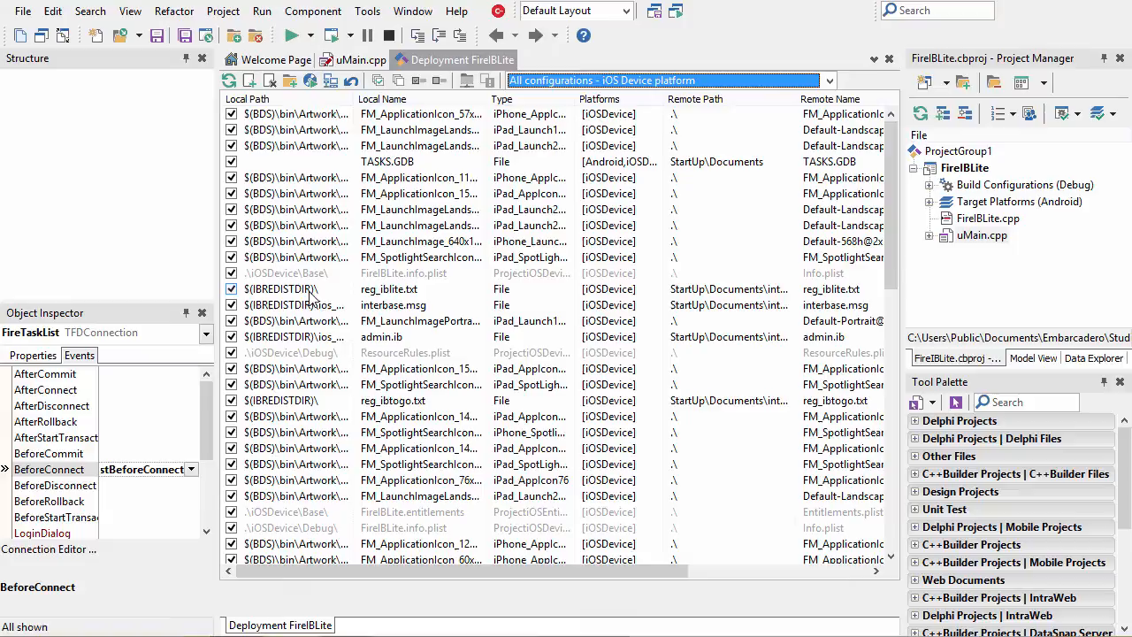
{"action": "mouse_move", "coordinate": [434, 300]}
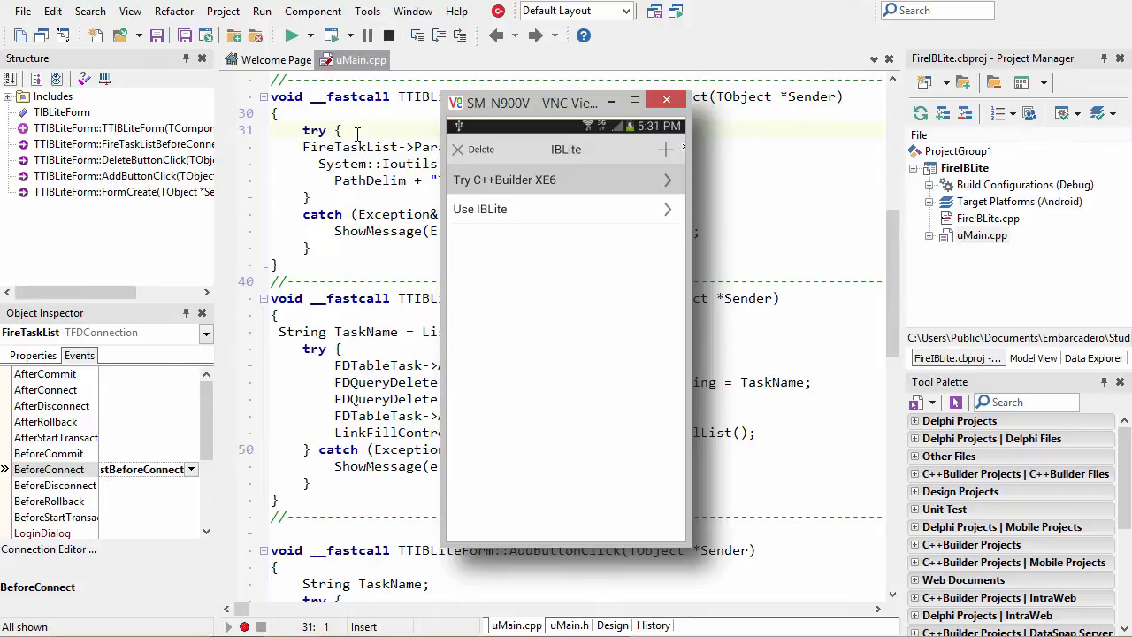
Add a new task named 'Test' through the app's Enter New Task prompt
{"action": "left_click", "coordinate": [665, 148]}
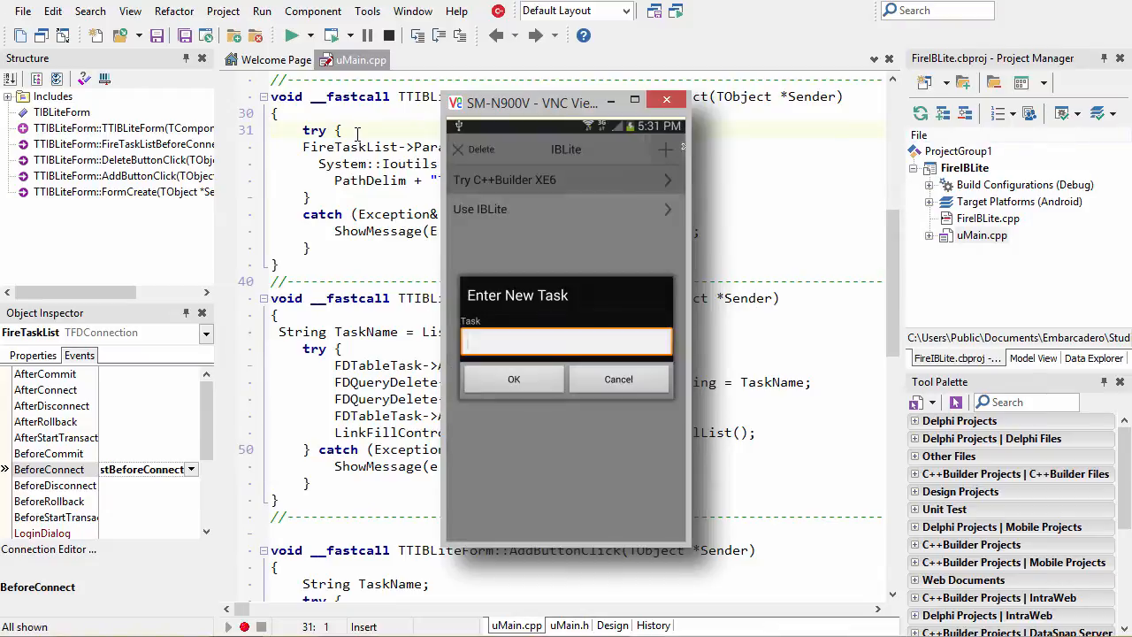
{"action": "type", "text": "Test"}
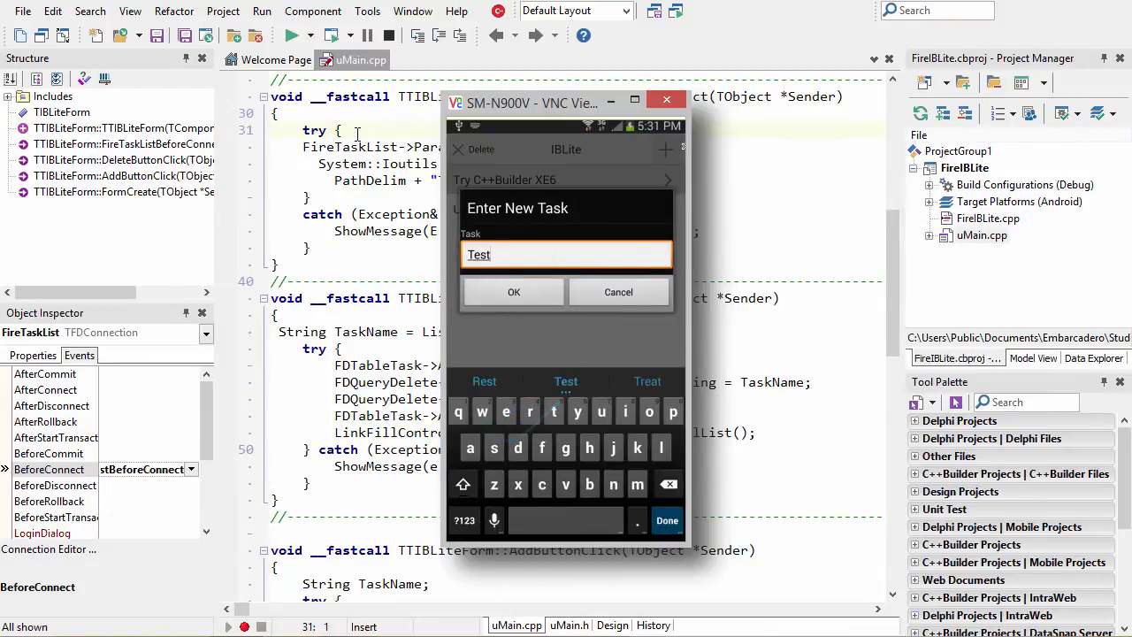
{"action": "left_click", "coordinate": [513, 292]}
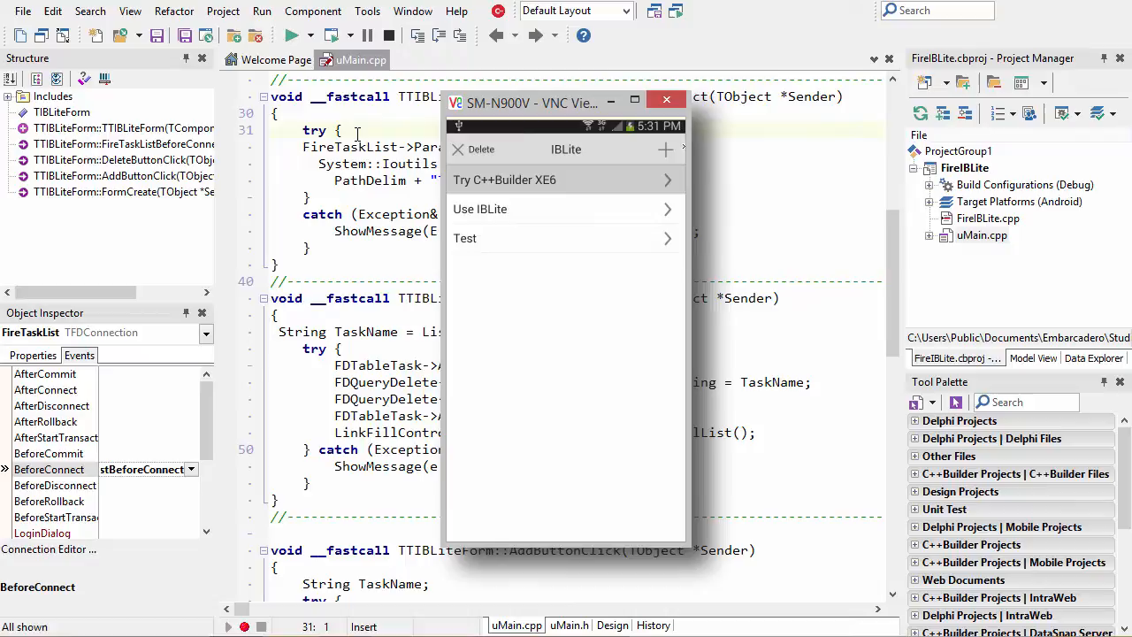